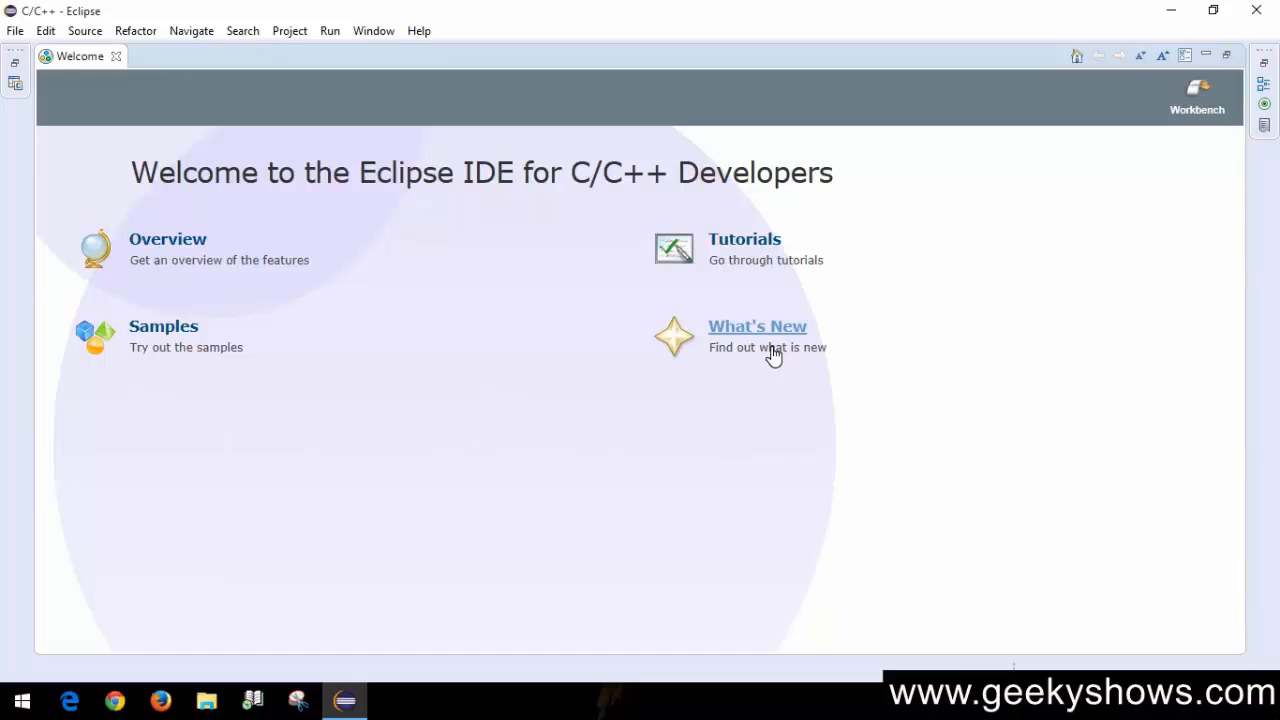
{"action": "mouse_move", "coordinate": [444, 232]}
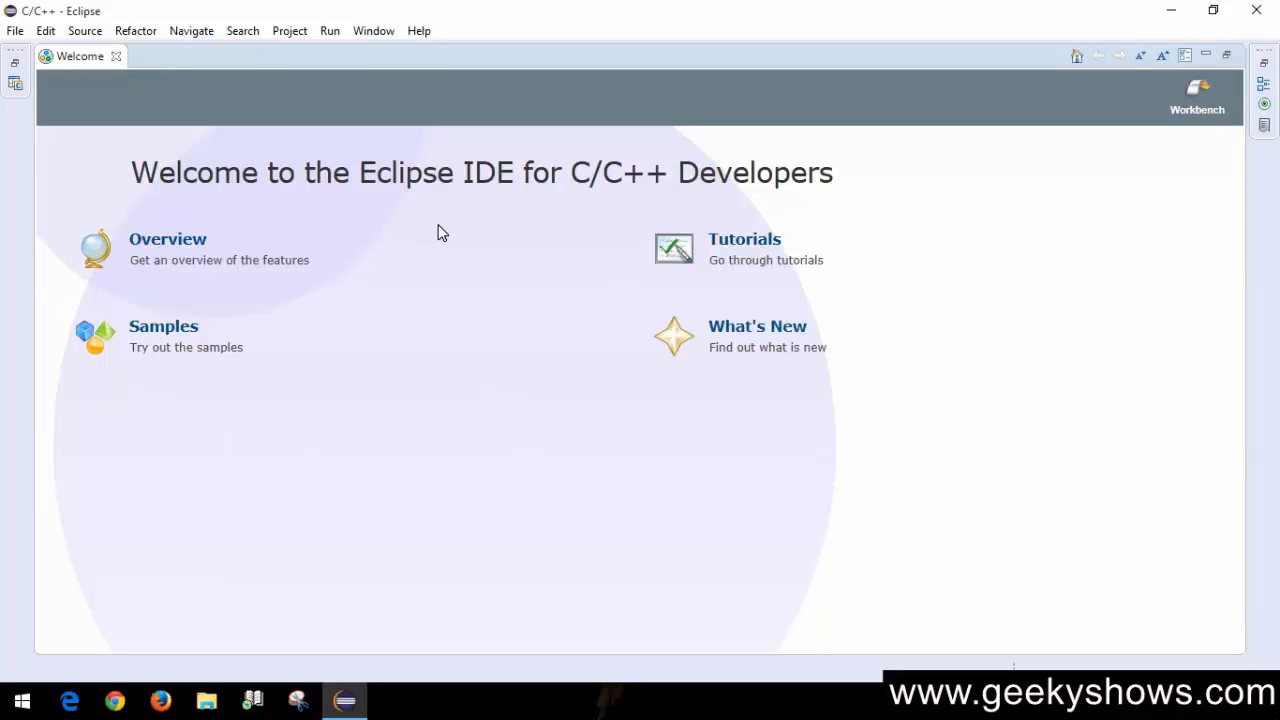
{"action": "mouse_move", "coordinate": [184, 68]}
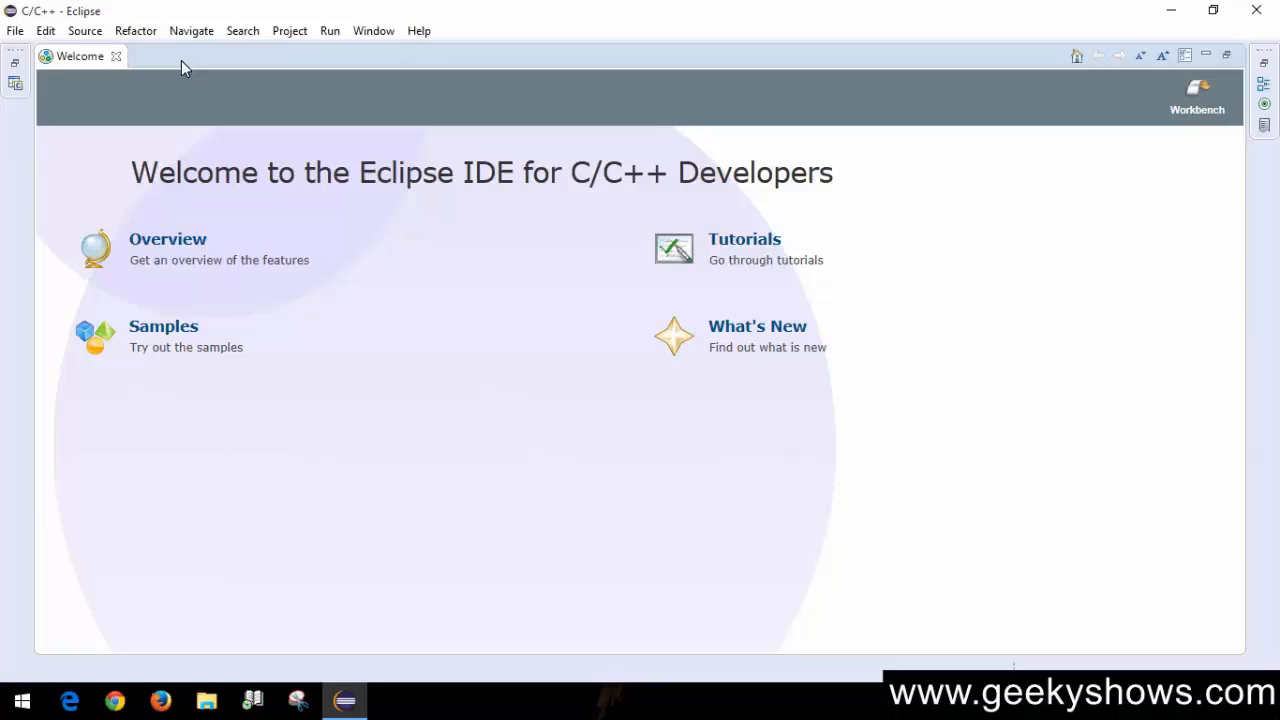
- Start a new C project and name it Geekyshows2
{"action": "left_click", "coordinate": [16, 30]}
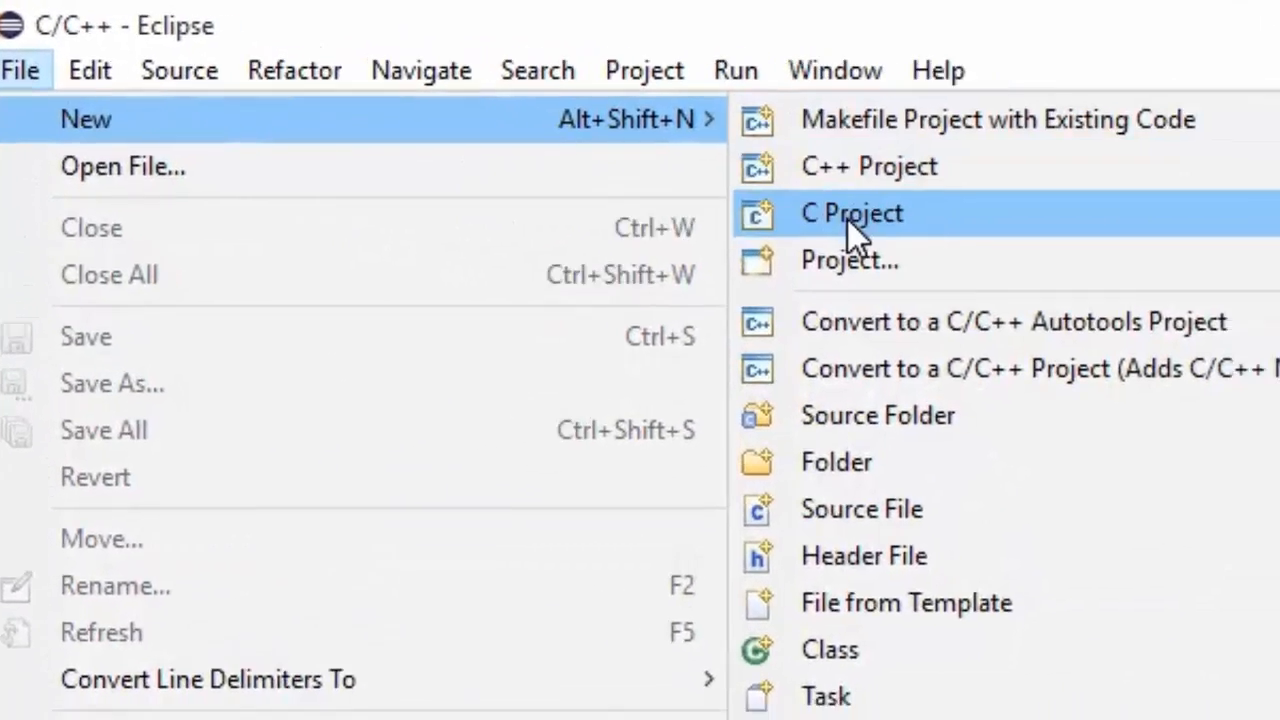
{"action": "left_click", "coordinate": [852, 212]}
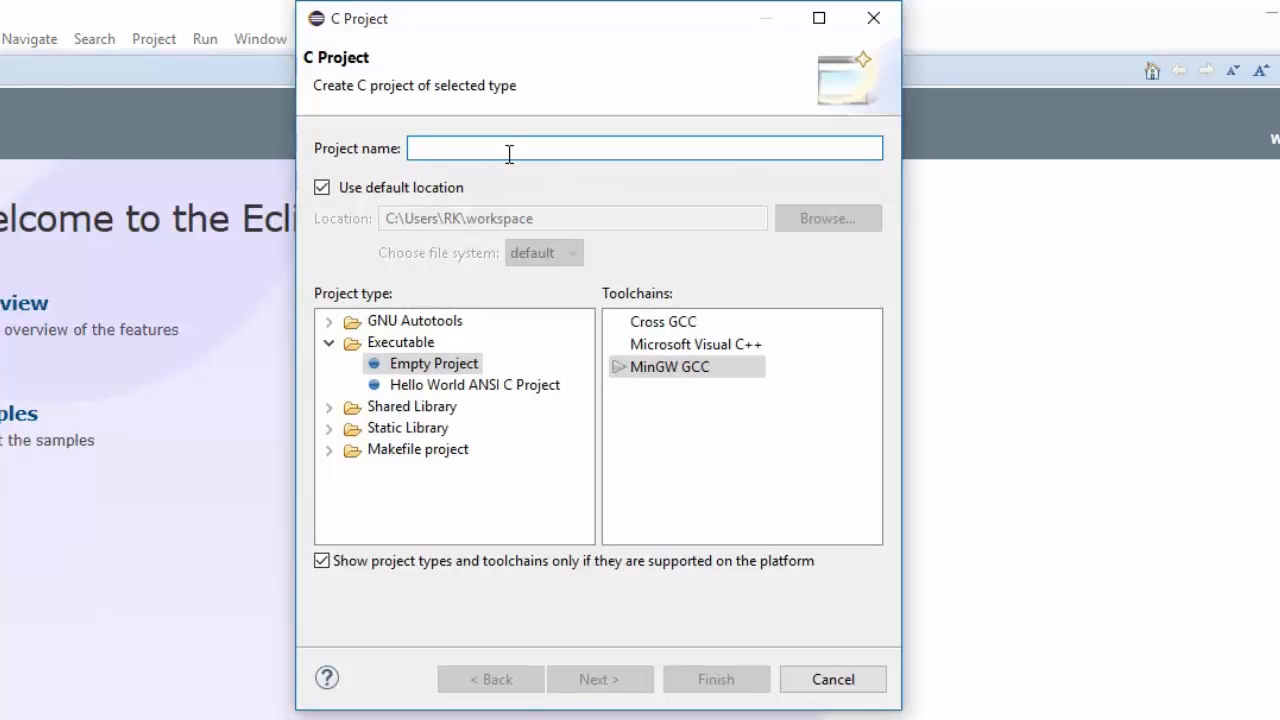
{"action": "type", "text": "Gekk"}
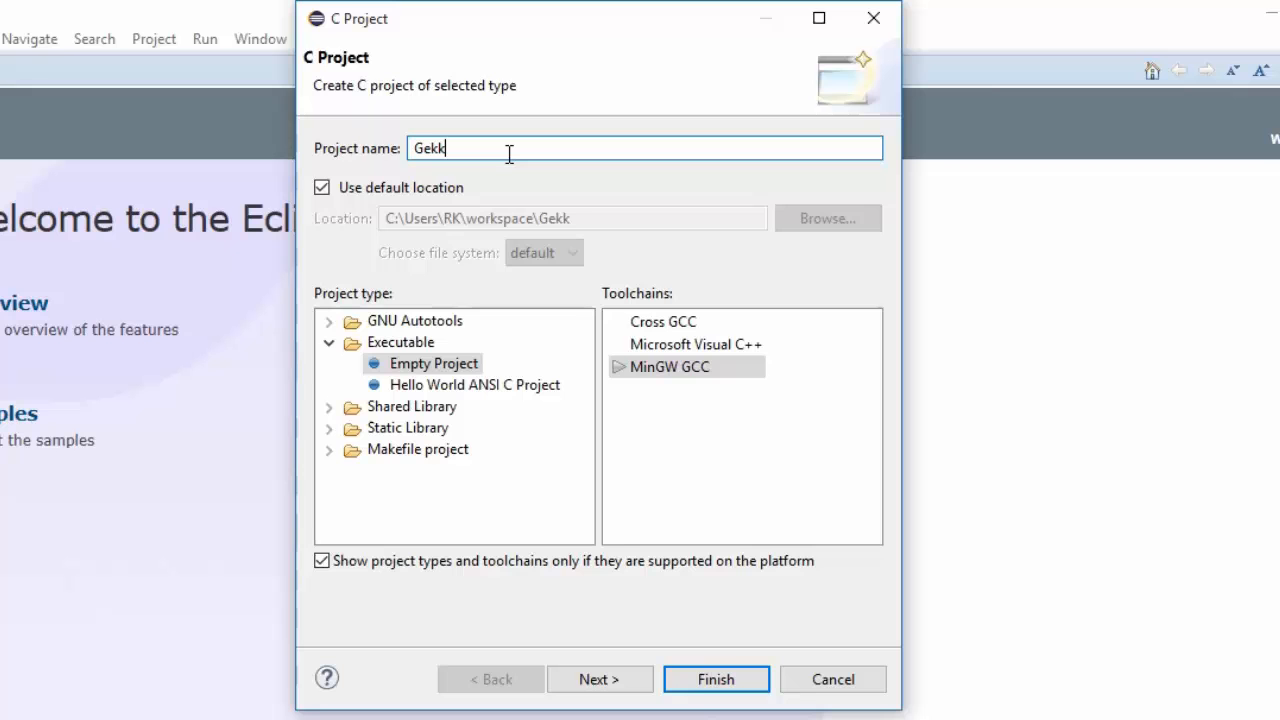
{"action": "type", "text": "y"}
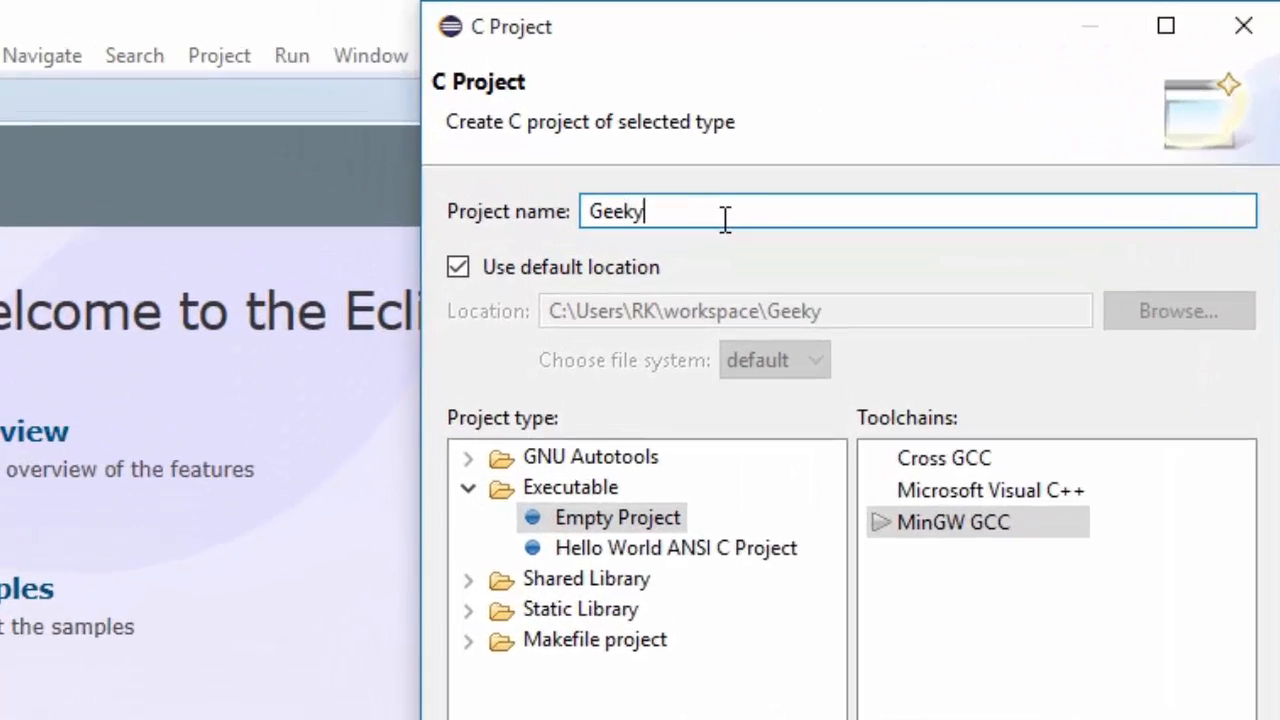
{"action": "type", "text": "shows2"}
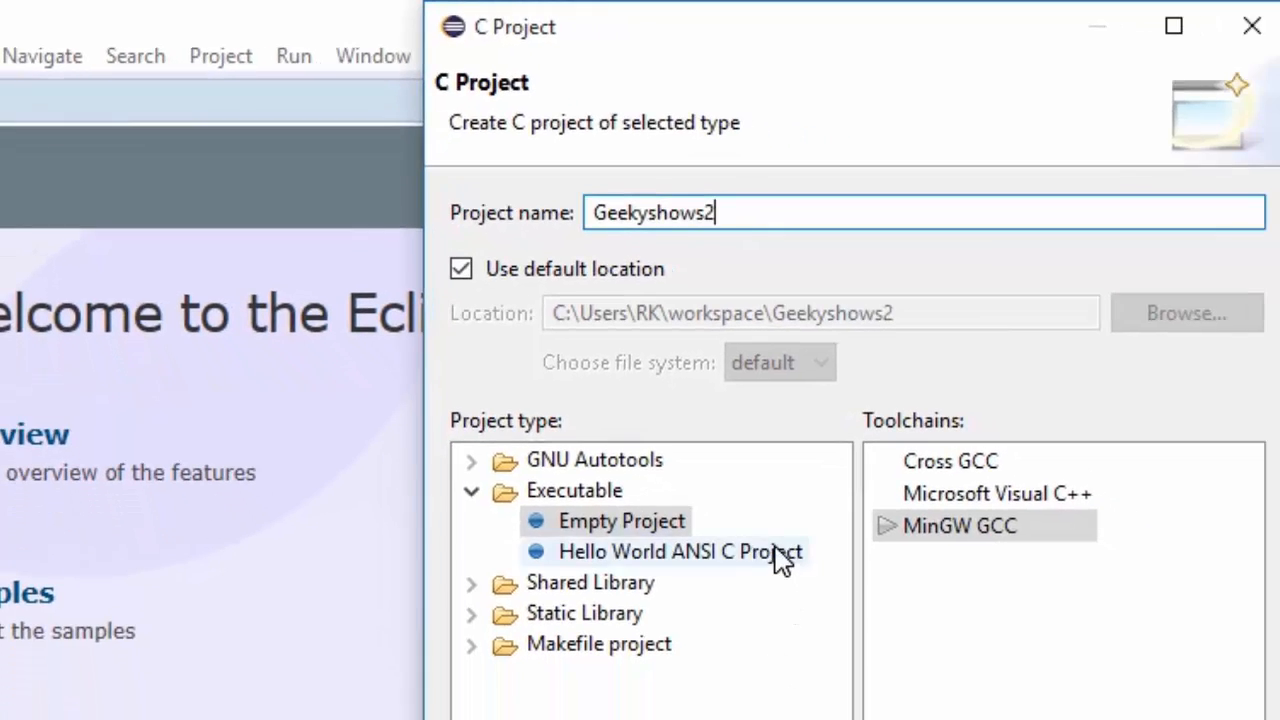
- Choose the Hello World ANSI C template and finish creating the project
{"action": "left_click", "coordinate": [606, 688]}
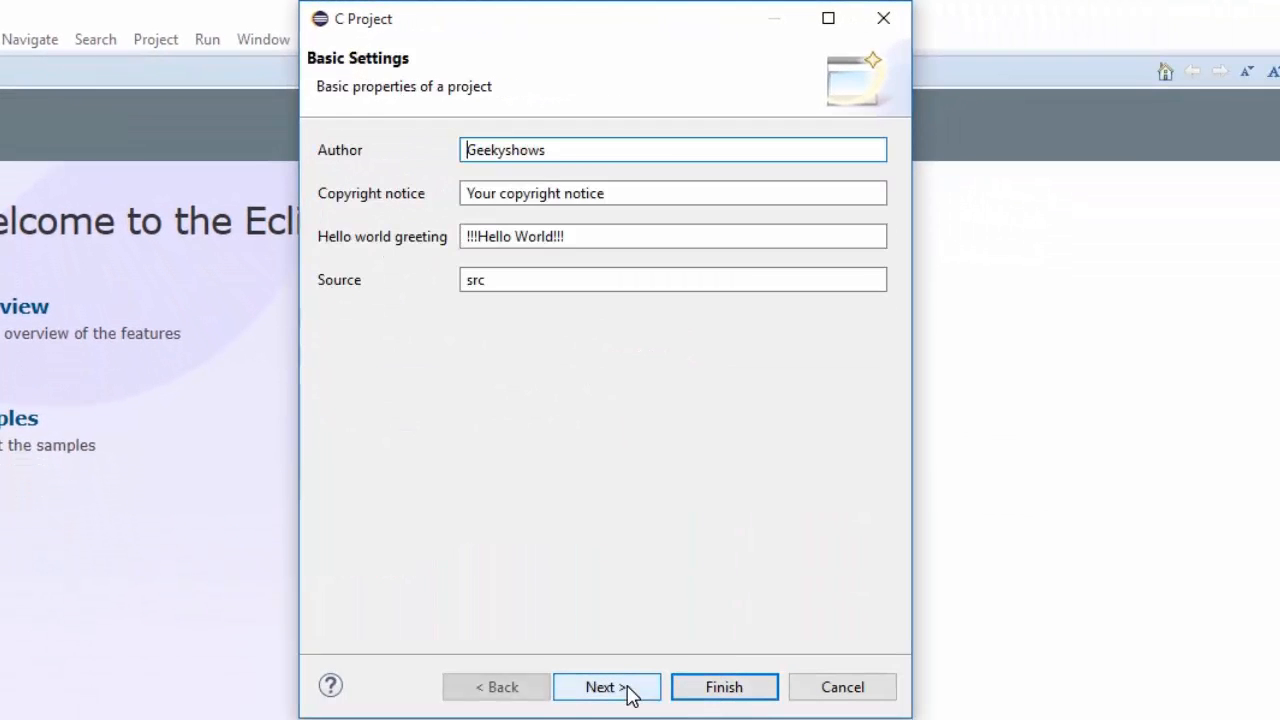
{"action": "left_click", "coordinate": [608, 688]}
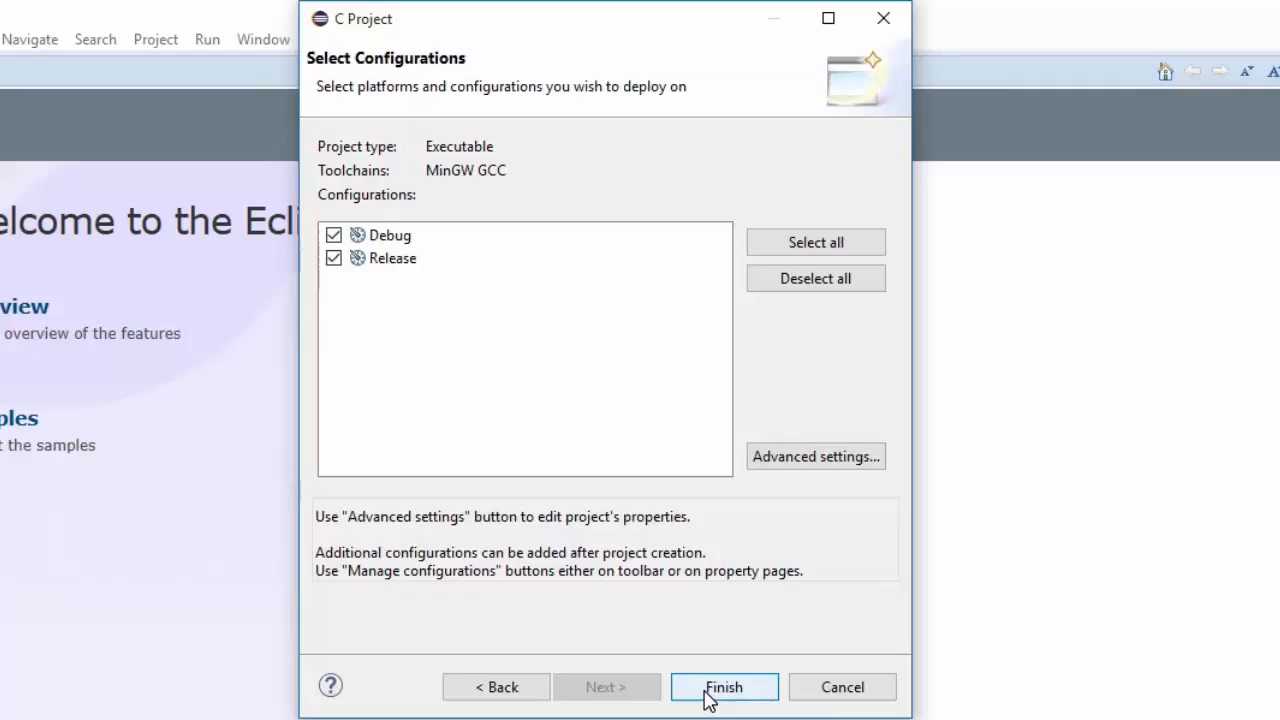
{"action": "left_click", "coordinate": [724, 688]}
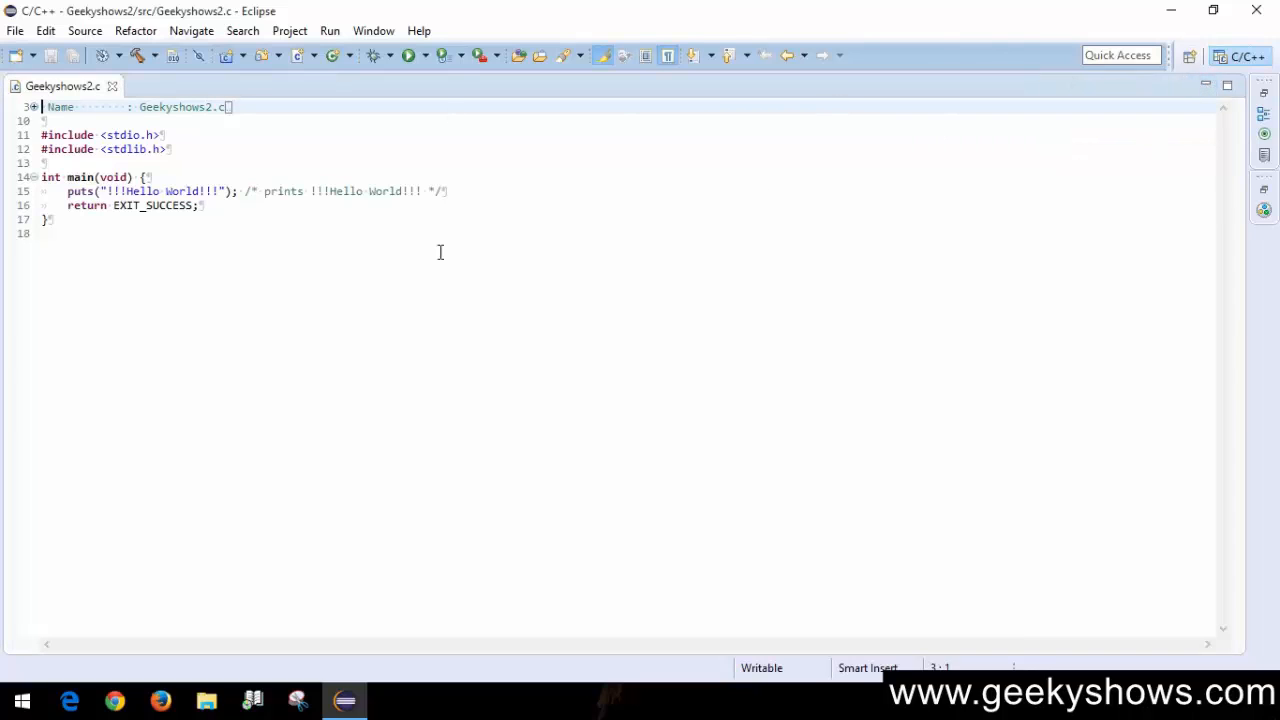
{"action": "mouse_move", "coordinate": [184, 188]}
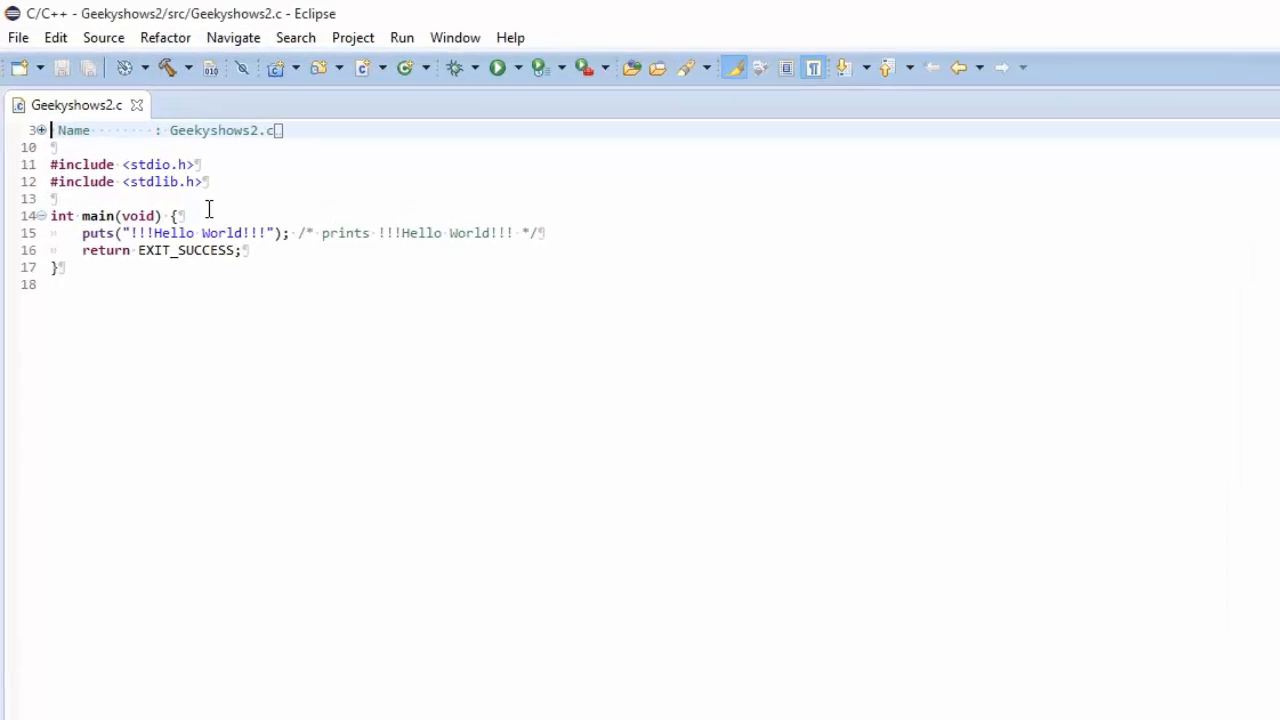
{"action": "left_click", "coordinate": [496, 68]}
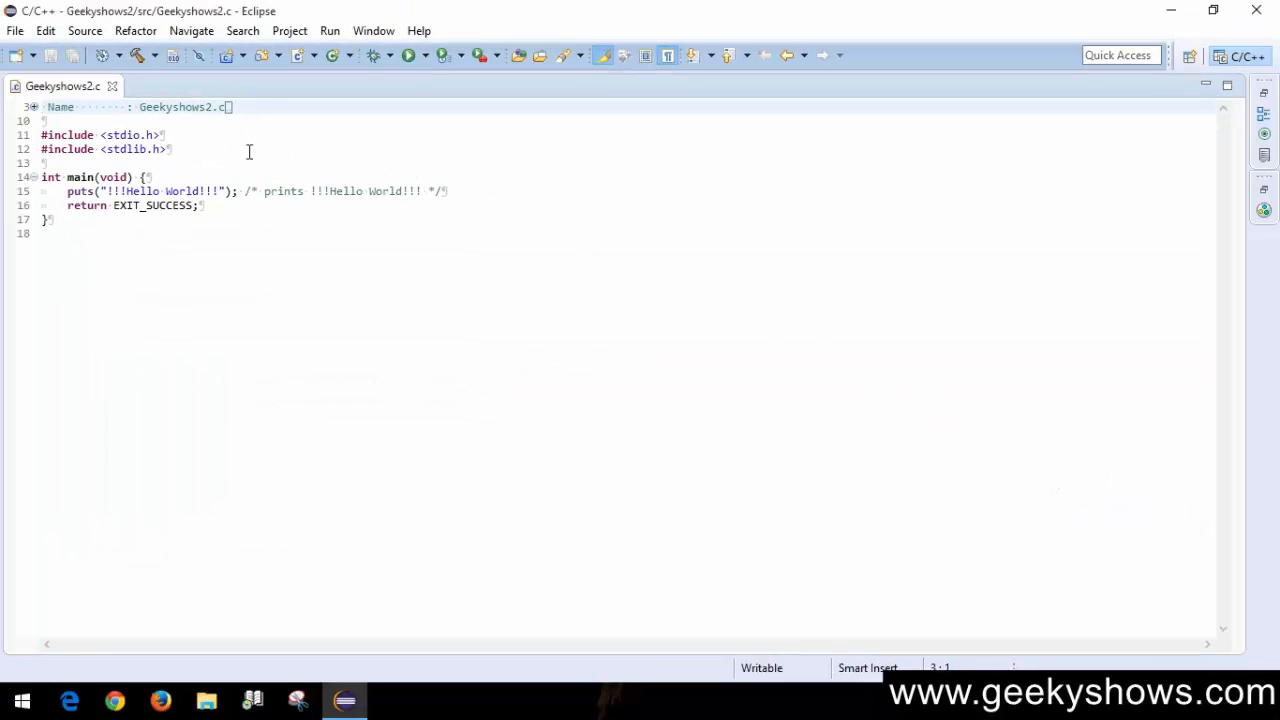
{"action": "key", "text": "ctrl+a"}
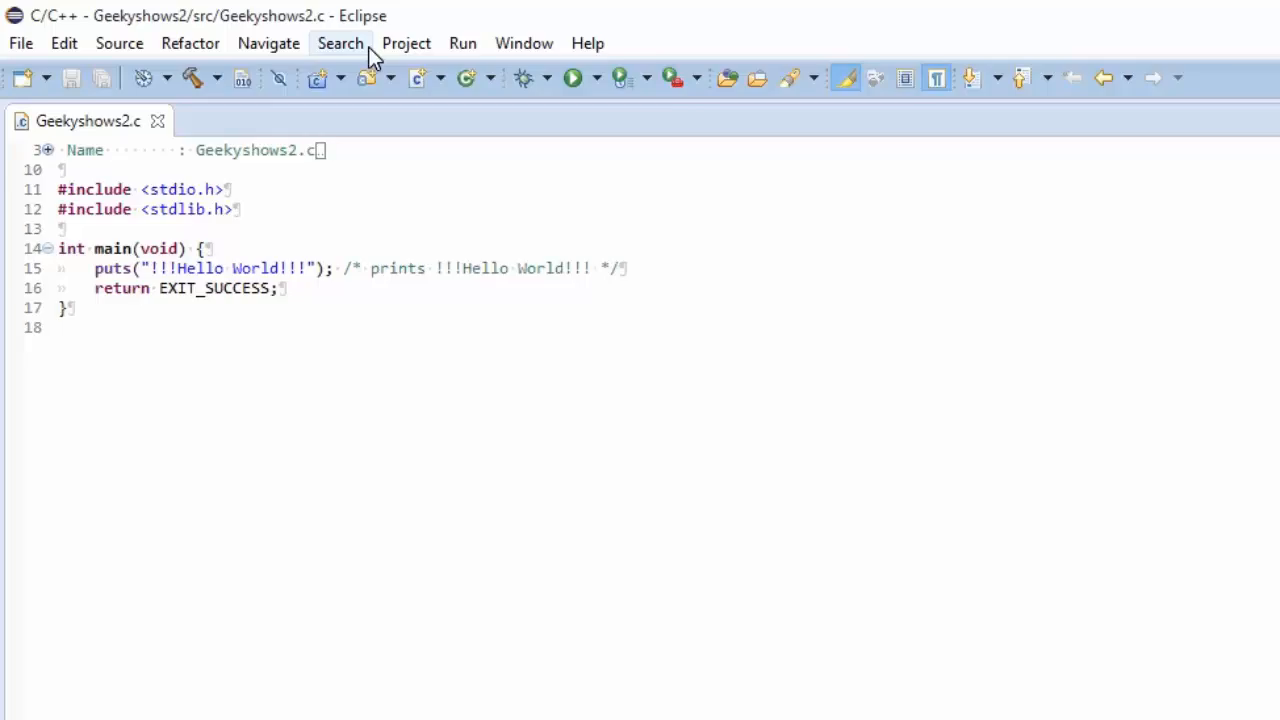
- Build Geekyshows2 from the Project menu and run it to print !!!Hello World!!!
{"action": "left_click", "coordinate": [406, 44]}
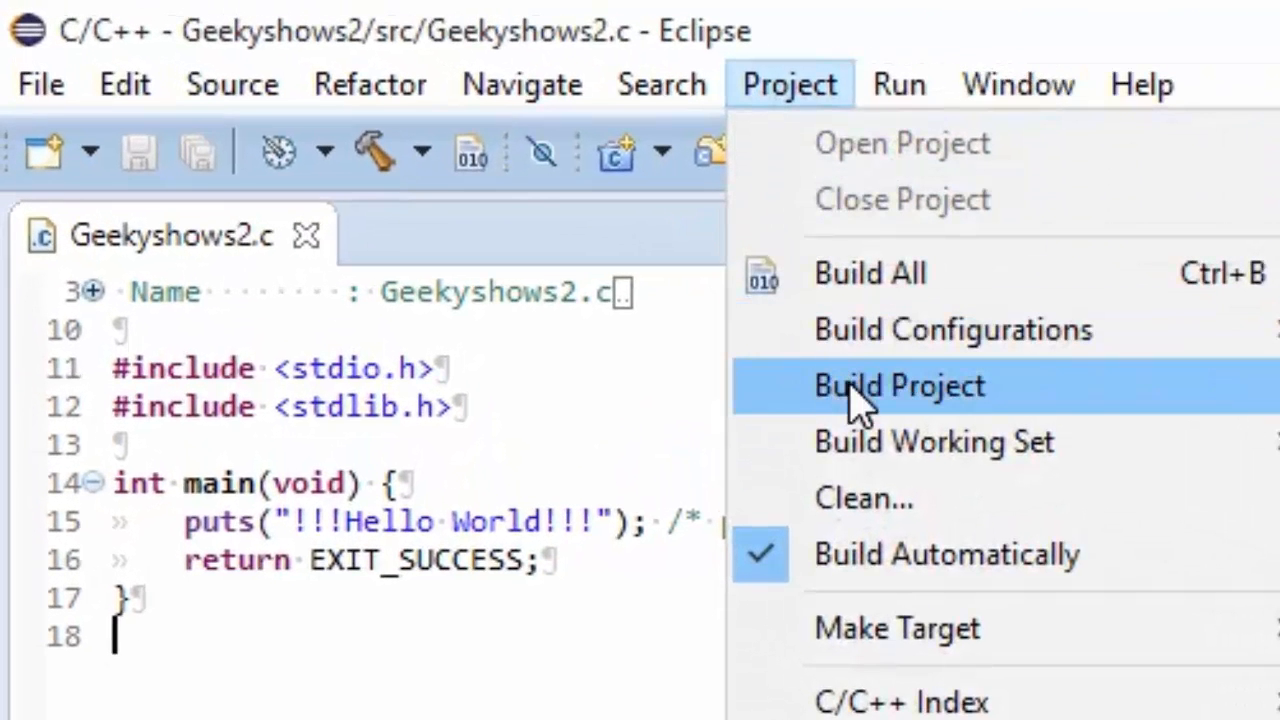
{"action": "mouse_move", "coordinate": [860, 404]}
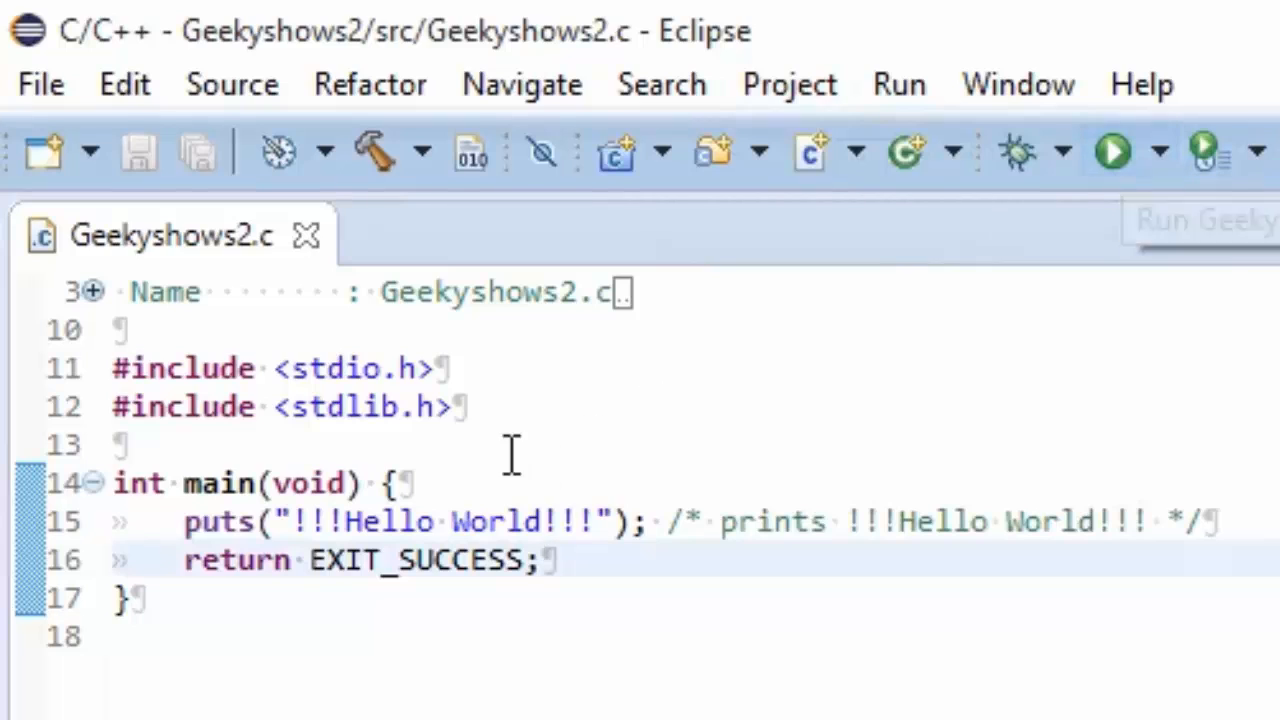
{"action": "mouse_move", "coordinate": [1140, 200]}
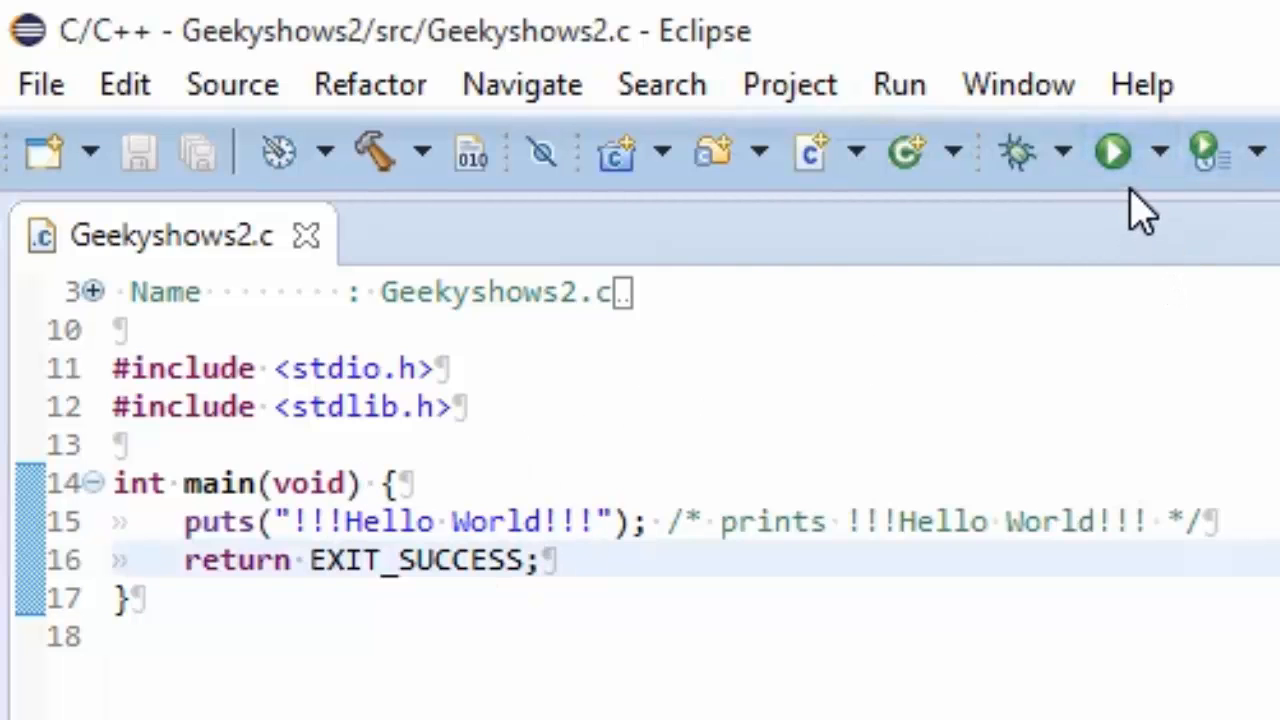
{"action": "mouse_move", "coordinate": [788, 84]}
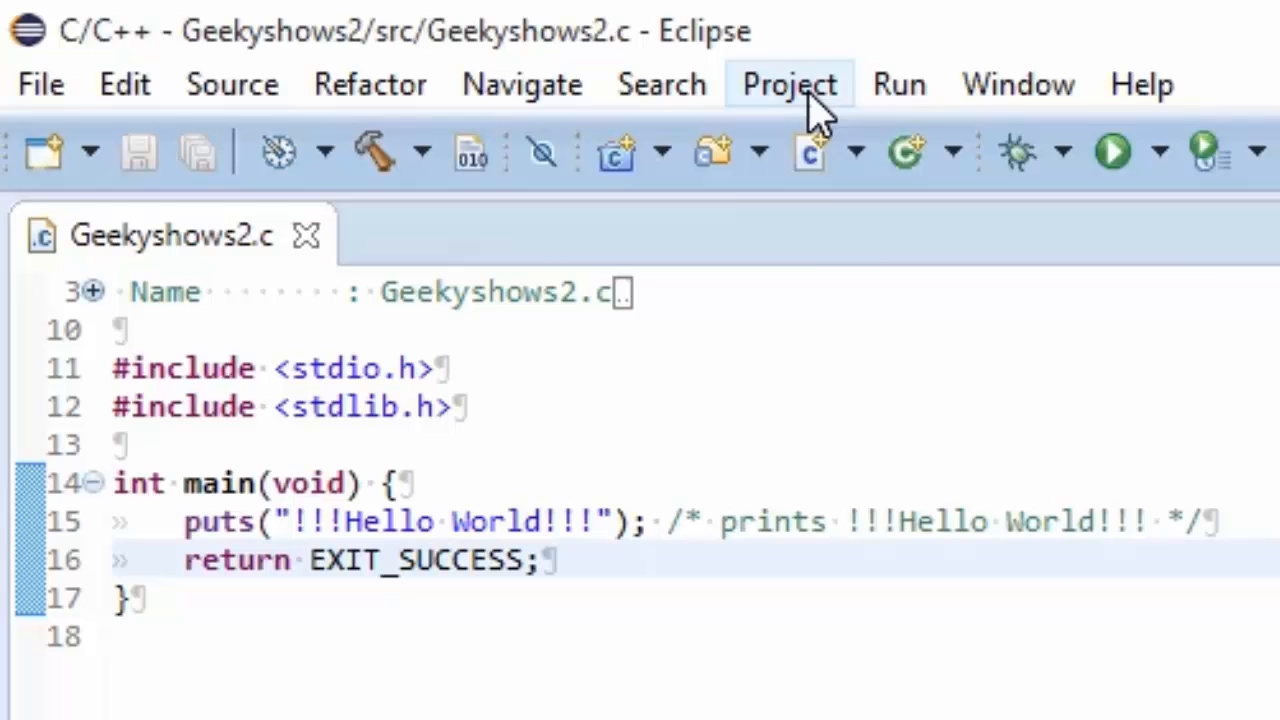
{"action": "left_click", "coordinate": [788, 84]}
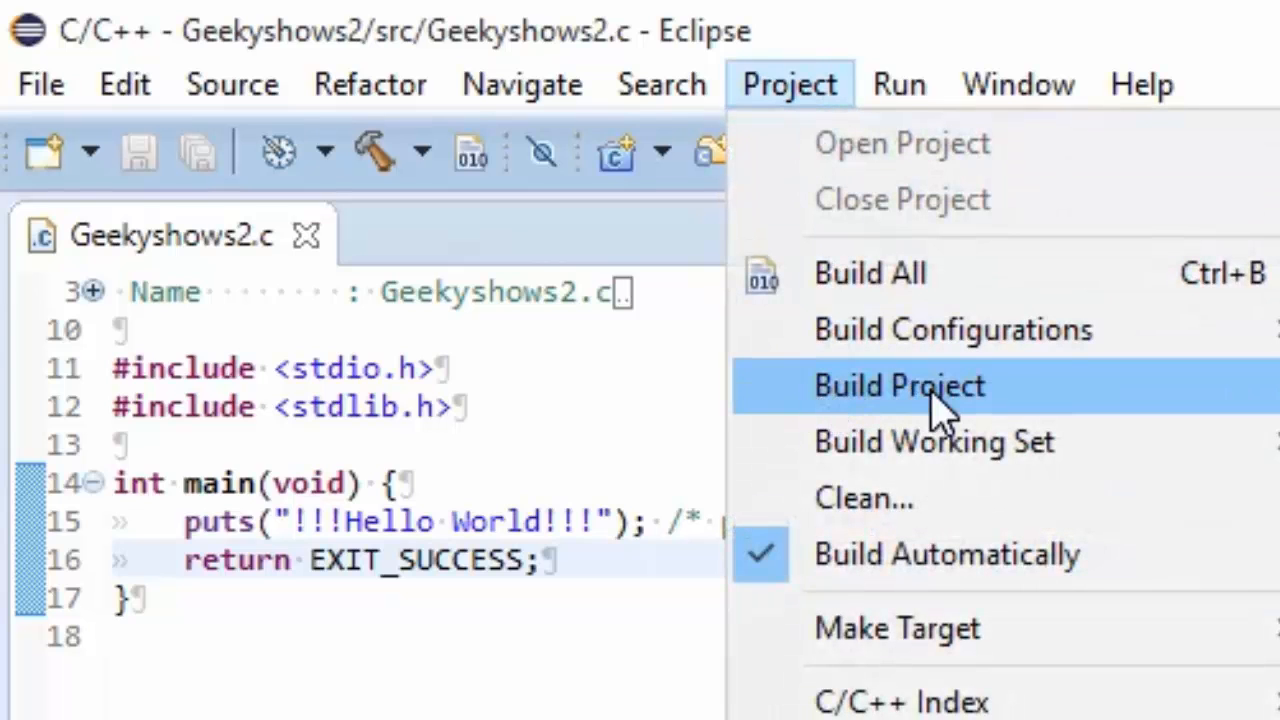
{"action": "left_click", "coordinate": [898, 386]}
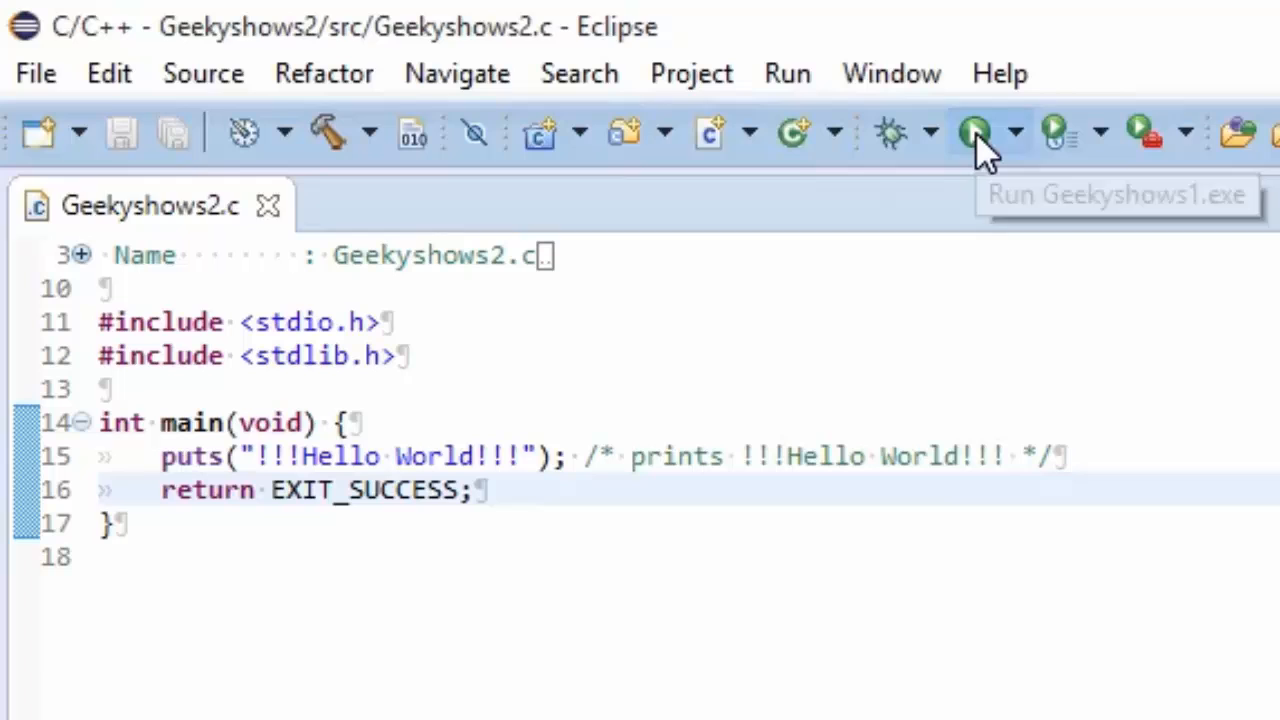
{"action": "left_click", "coordinate": [976, 132]}
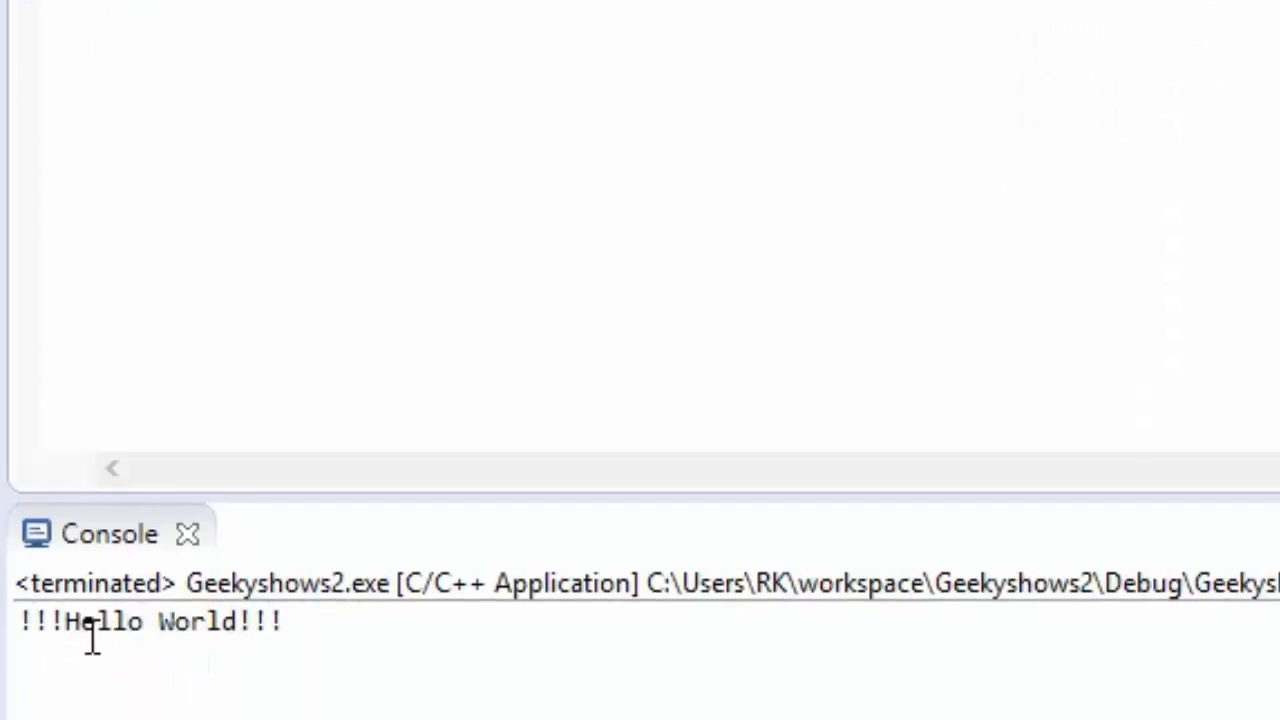